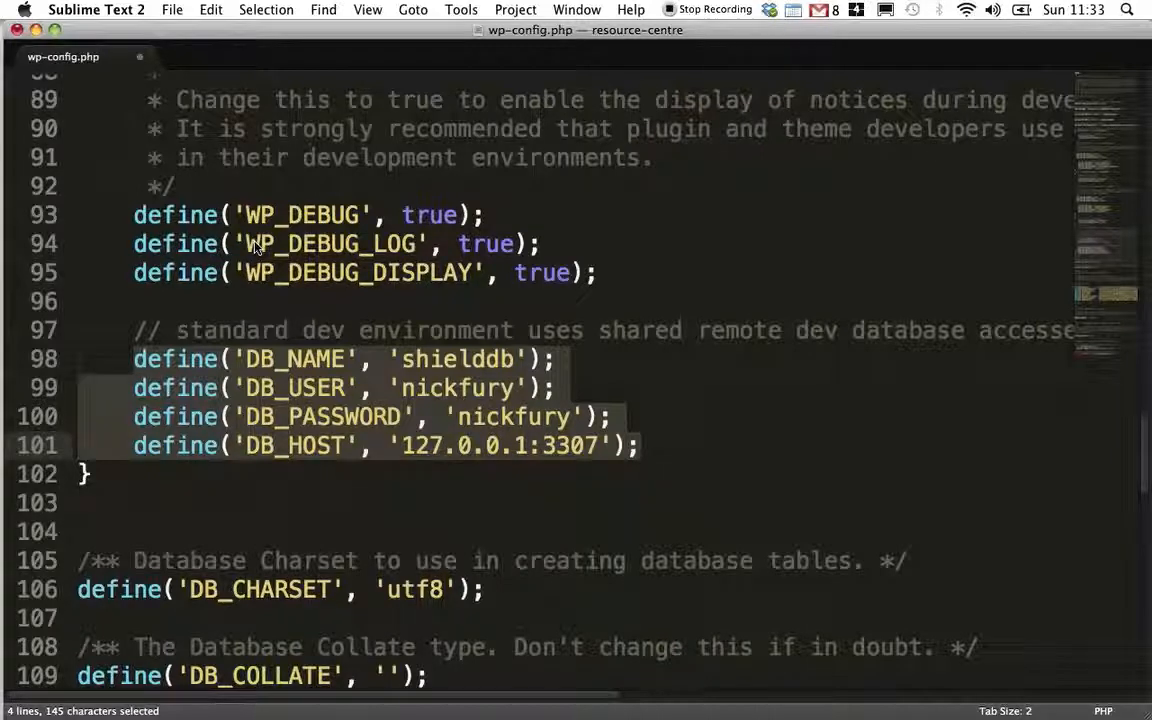
pyautogui.moveTo(456, 456)
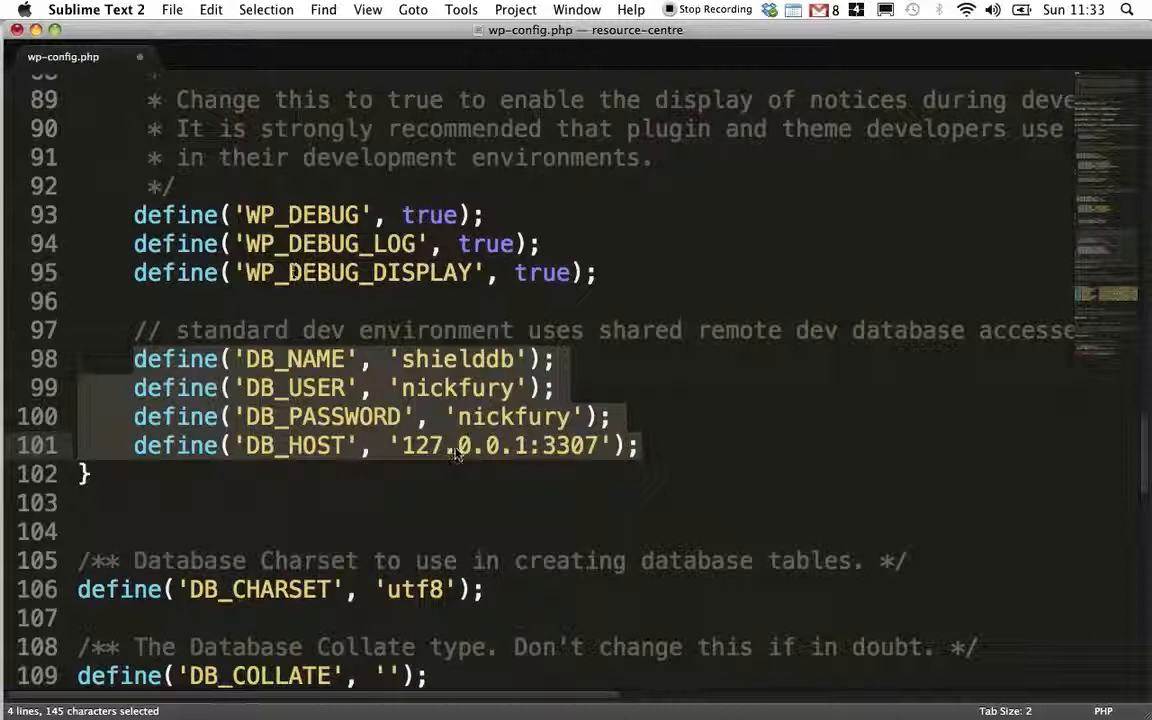
pyautogui.moveTo(704, 436)
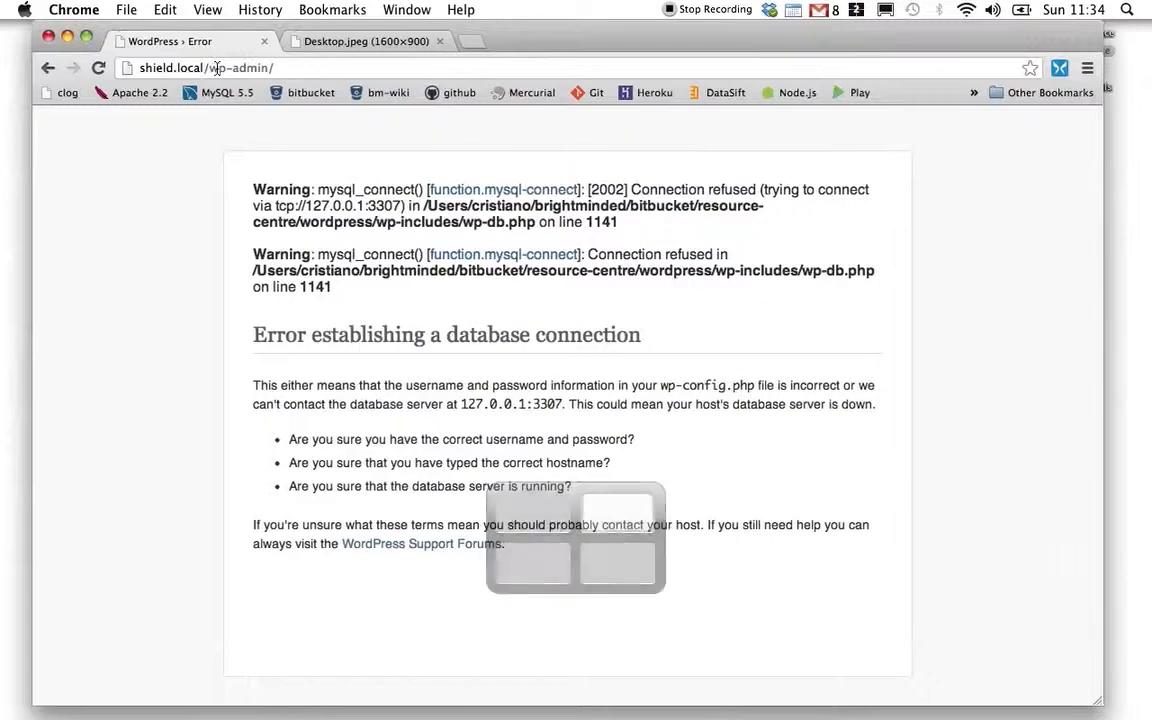
# Step: Reload shield.local/wp-admin/ in Chrome, which still reports the database connection error for 127.0.0.1:3307
pyautogui.click(98, 68)
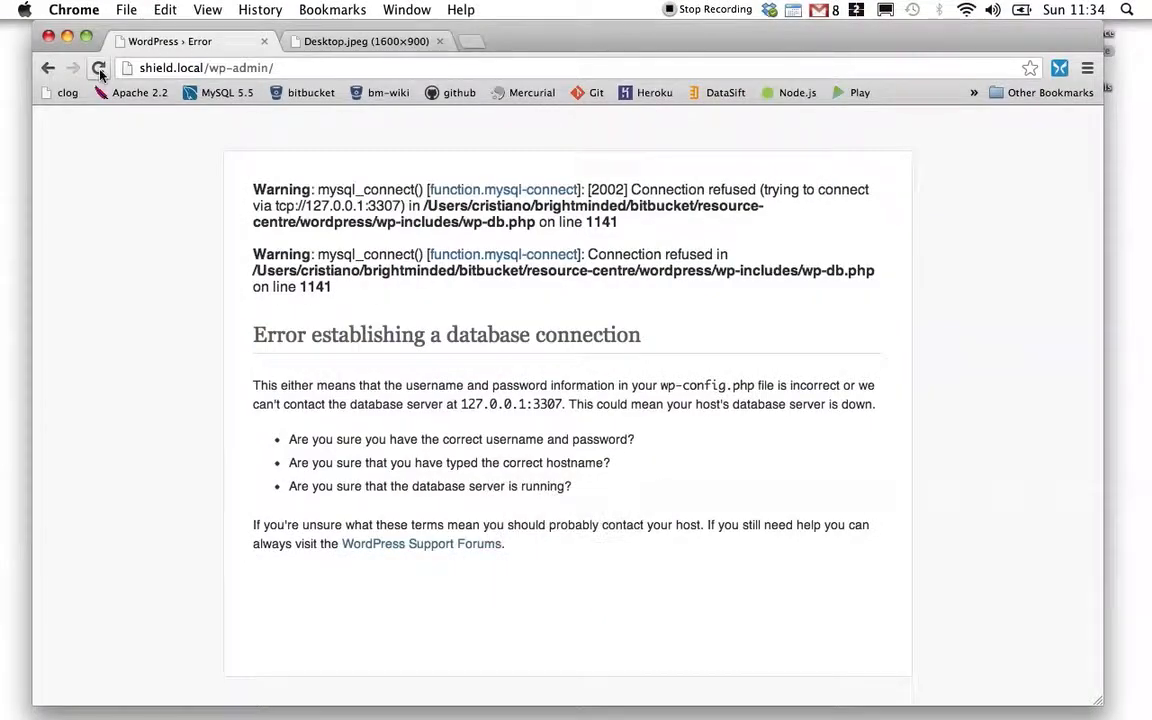
# Step: Reload shield.local/wp-admin/ until the WordPress login page loads instead of the database error
pyautogui.click(100, 68)
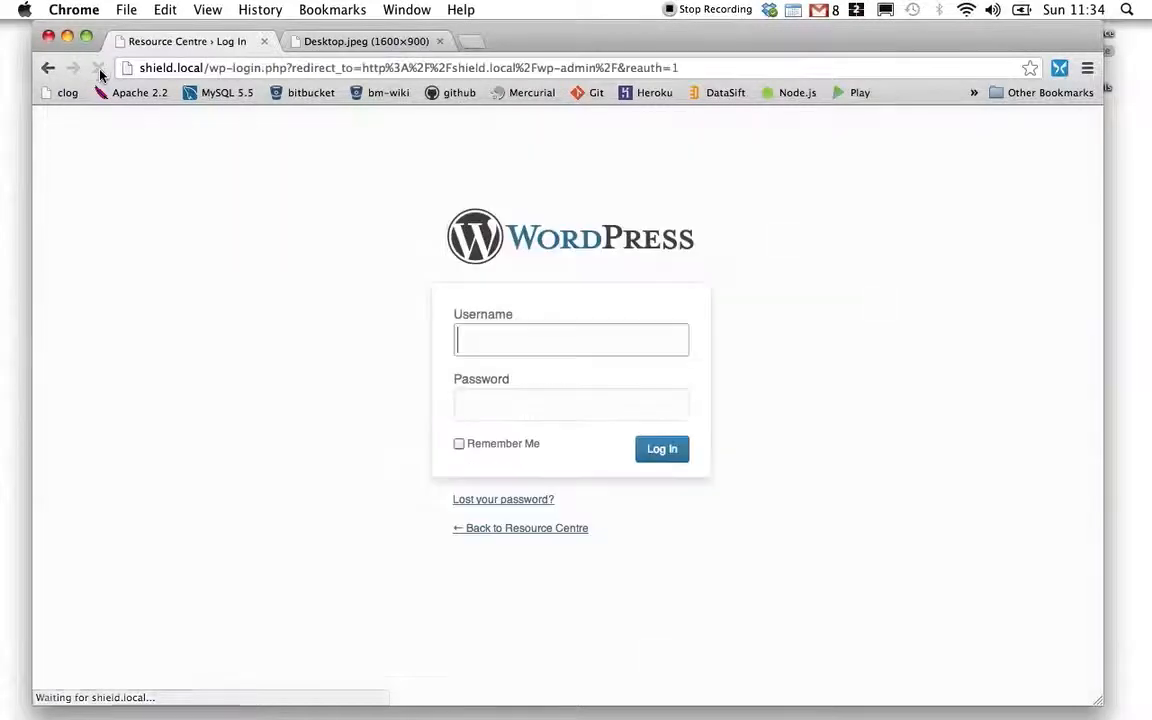
pyautogui.click(100, 68)
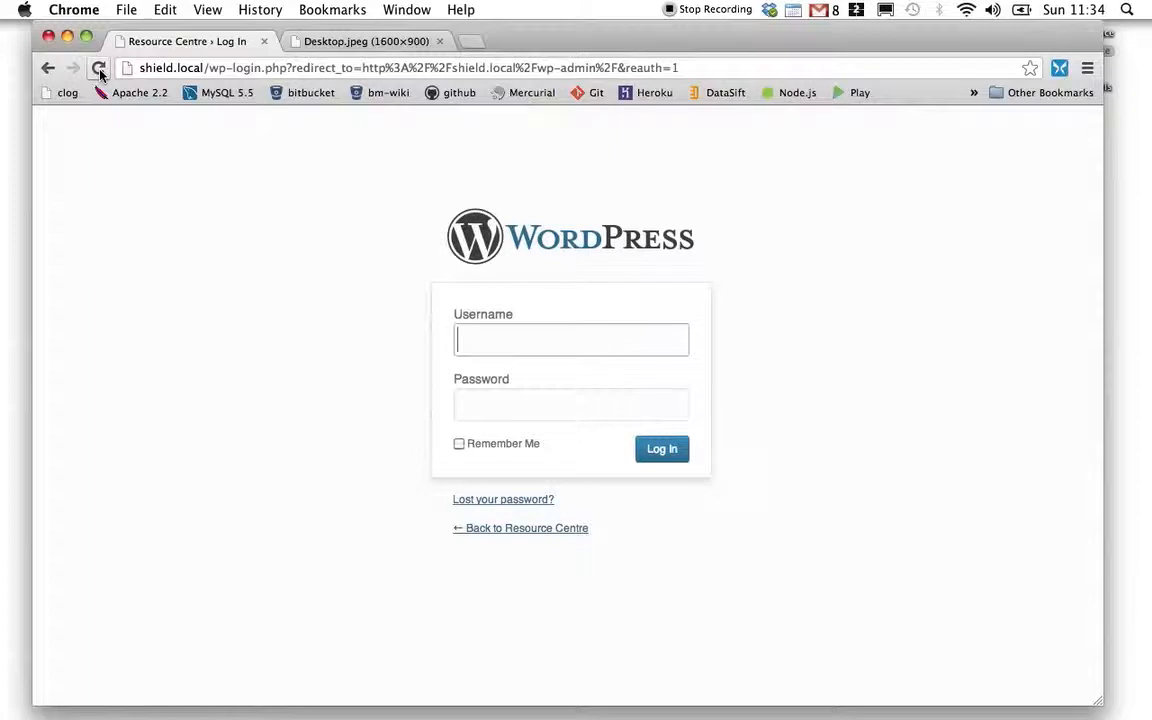